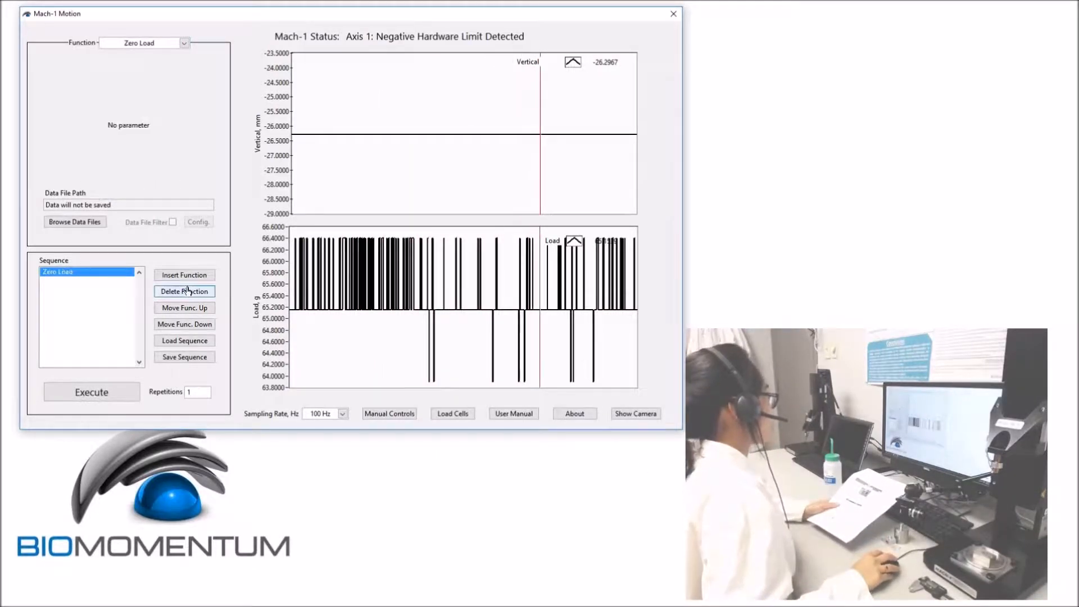
# Add a Find Contact step after Zero Load, set its direction to Negative, and add Zero Position
pyautogui.click(183, 43)
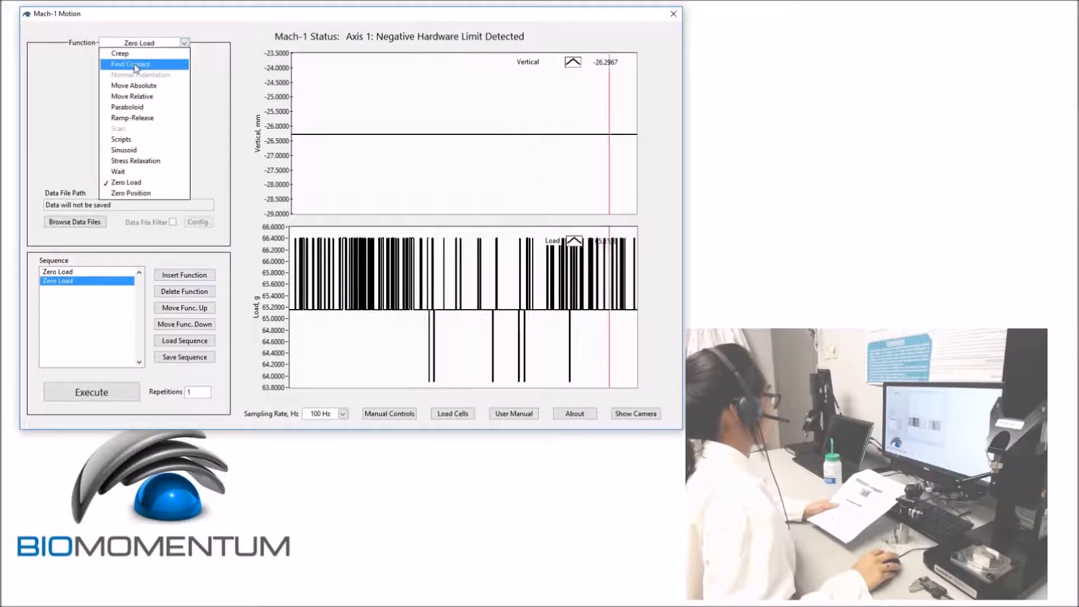
pyautogui.click(132, 63)
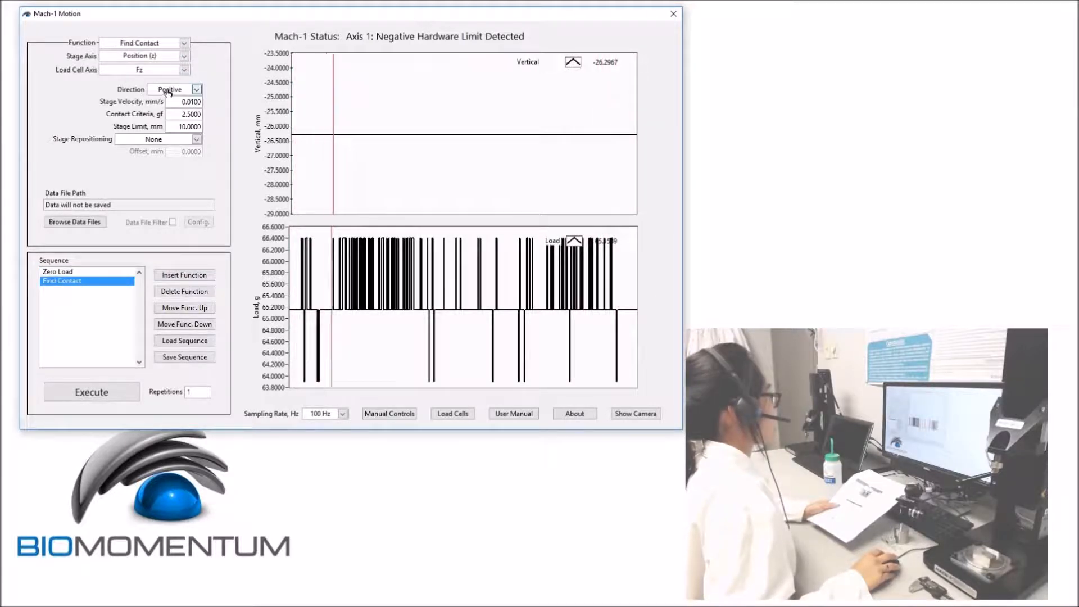
pyautogui.click(195, 90)
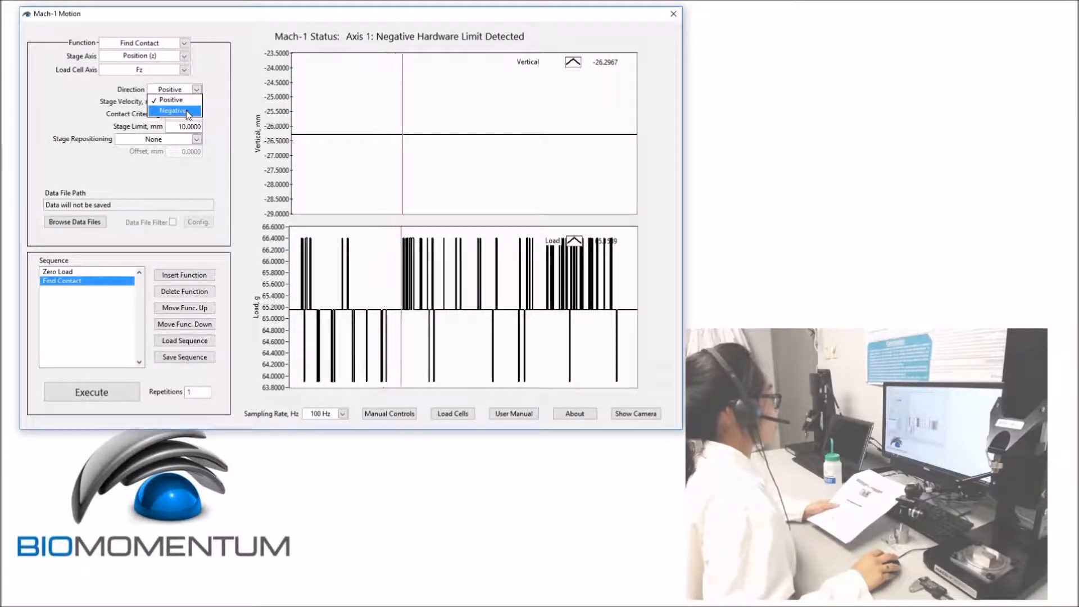
pyautogui.click(173, 112)
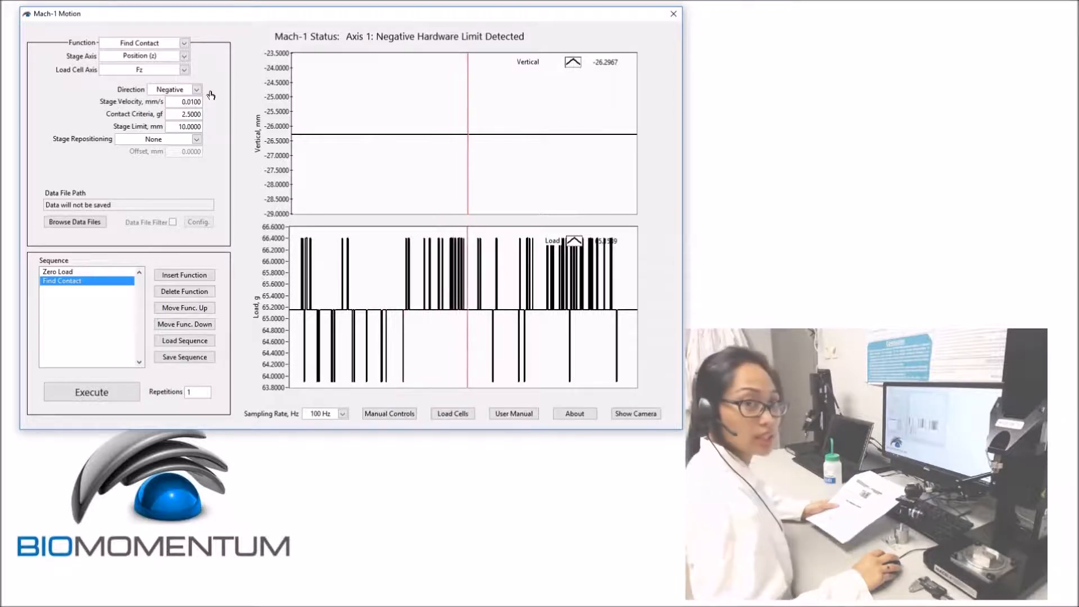
pyautogui.tripleClick(184, 102)
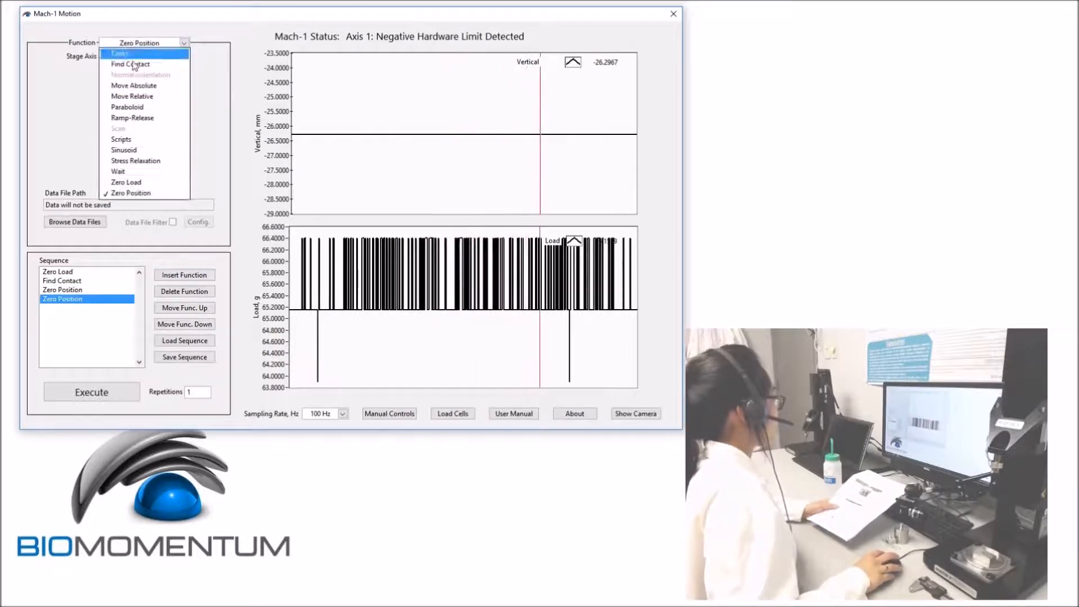
# Make the fourth step Move Relative with amplitude -100 mm and velocity 2 mm/s
pyautogui.click(132, 96)
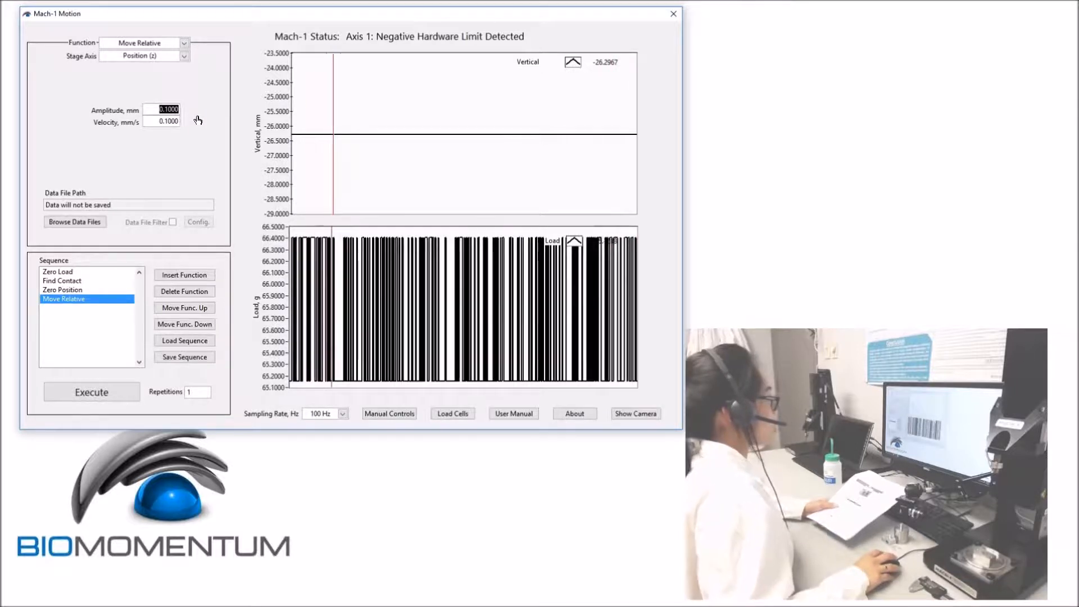
pyautogui.write('-10')
pyautogui.click(161, 121)
pyautogui.write('2.0000')
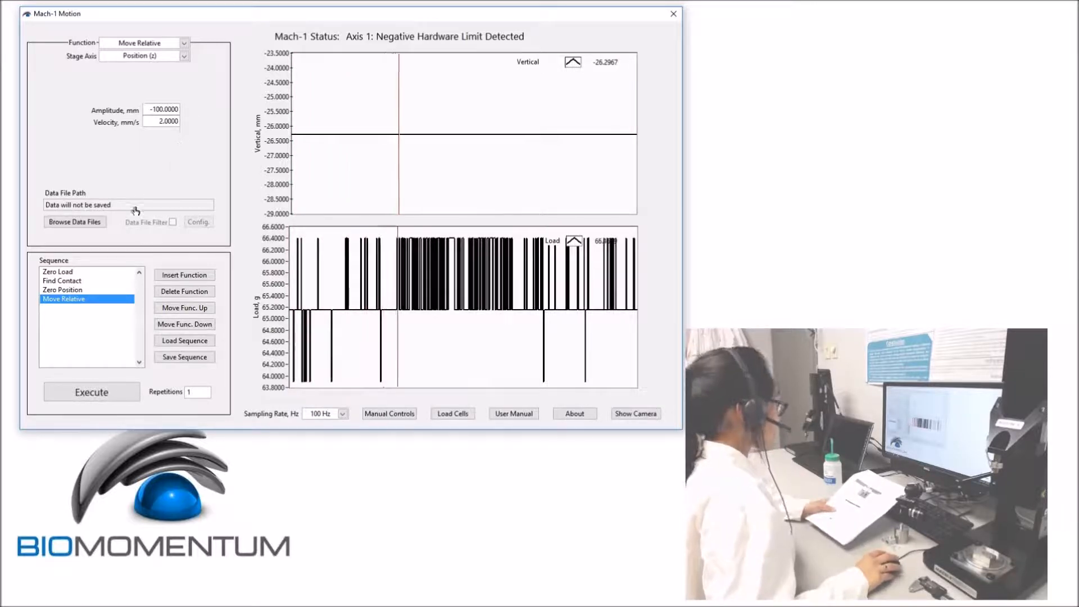
pyautogui.click(74, 221)
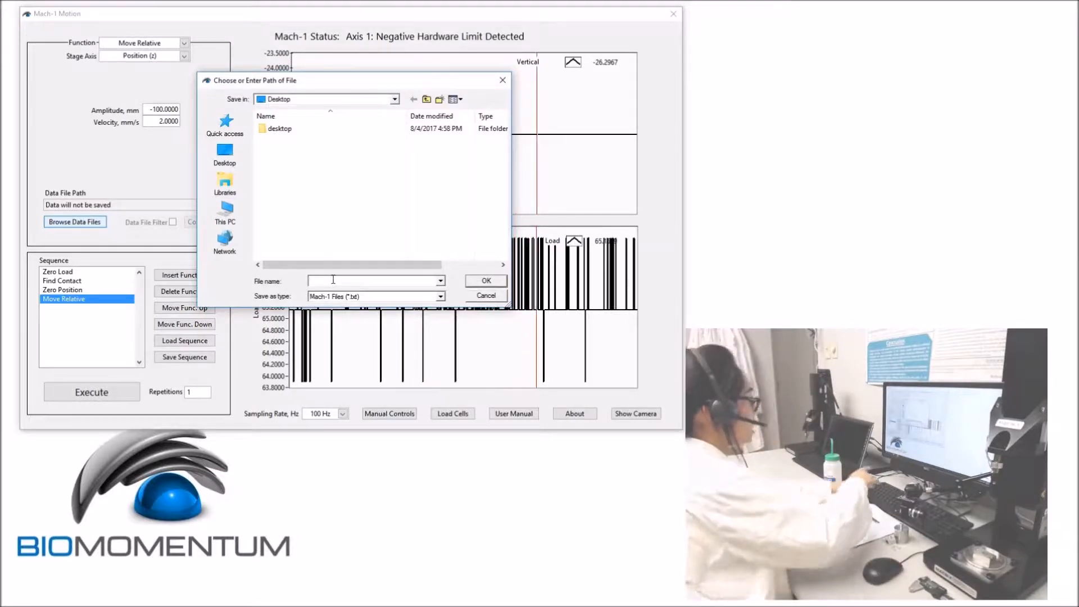
# Name the data file GrXX_TeamXX_Plastic.txt on the Desktop and confirm it
pyautogui.write('G:XX_')
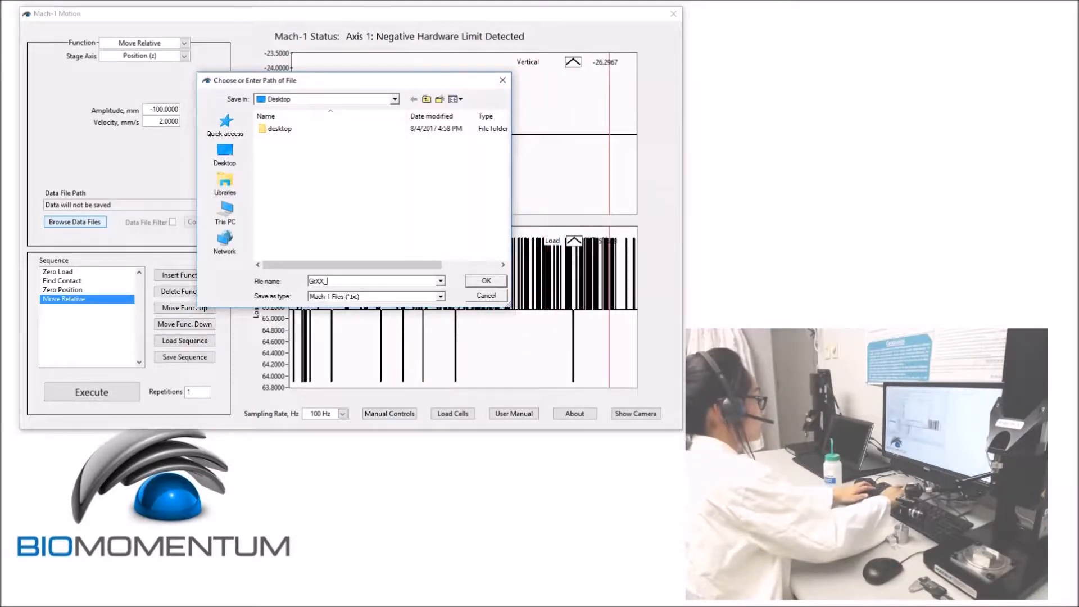
pyautogui.write('TeamXX')
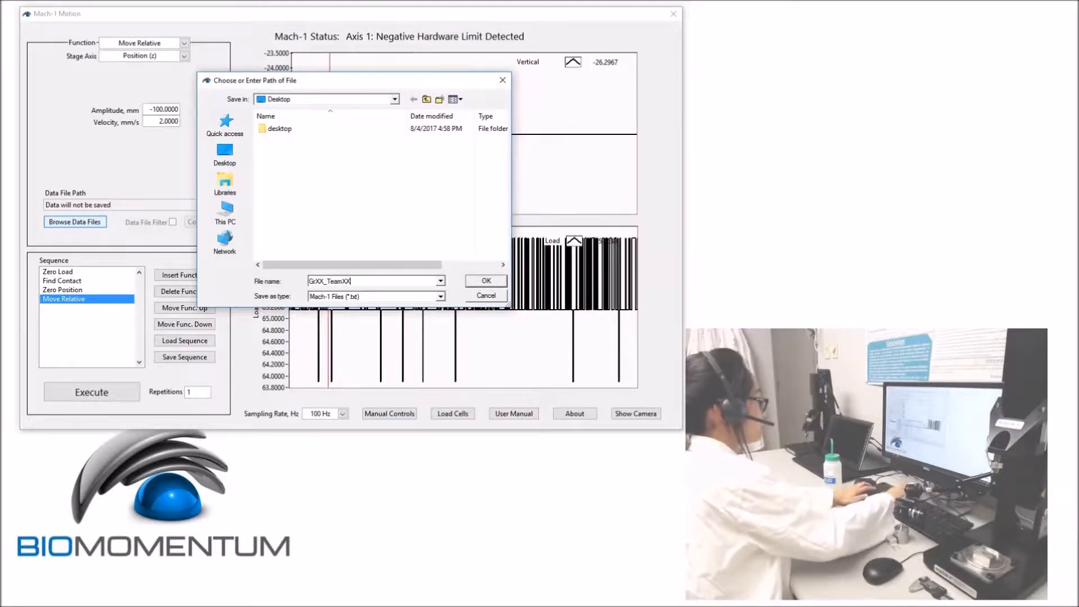
pyautogui.write('_')
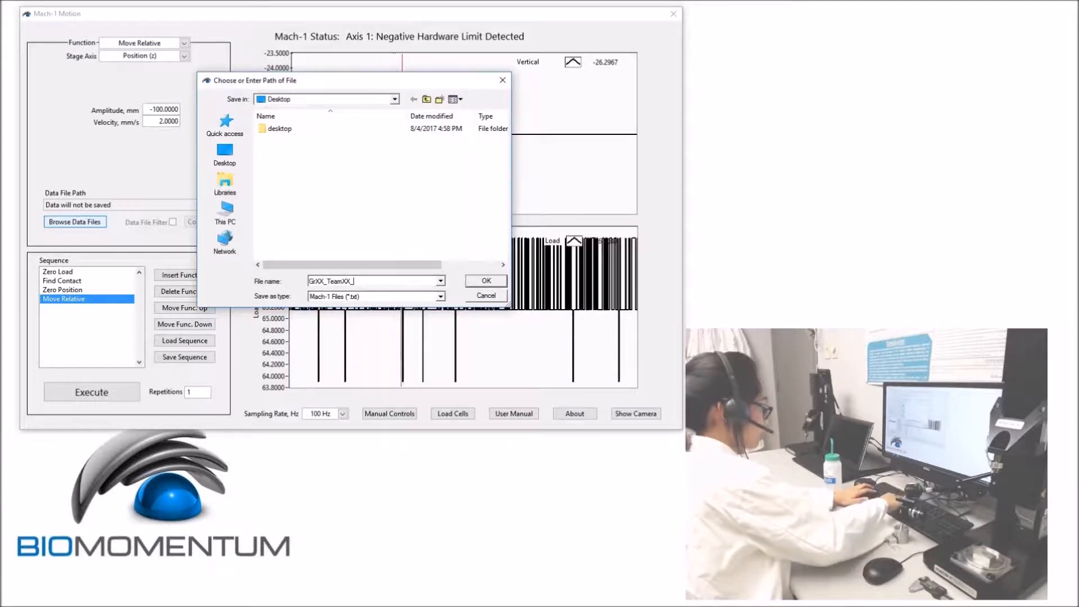
pyautogui.write('_Plastic')
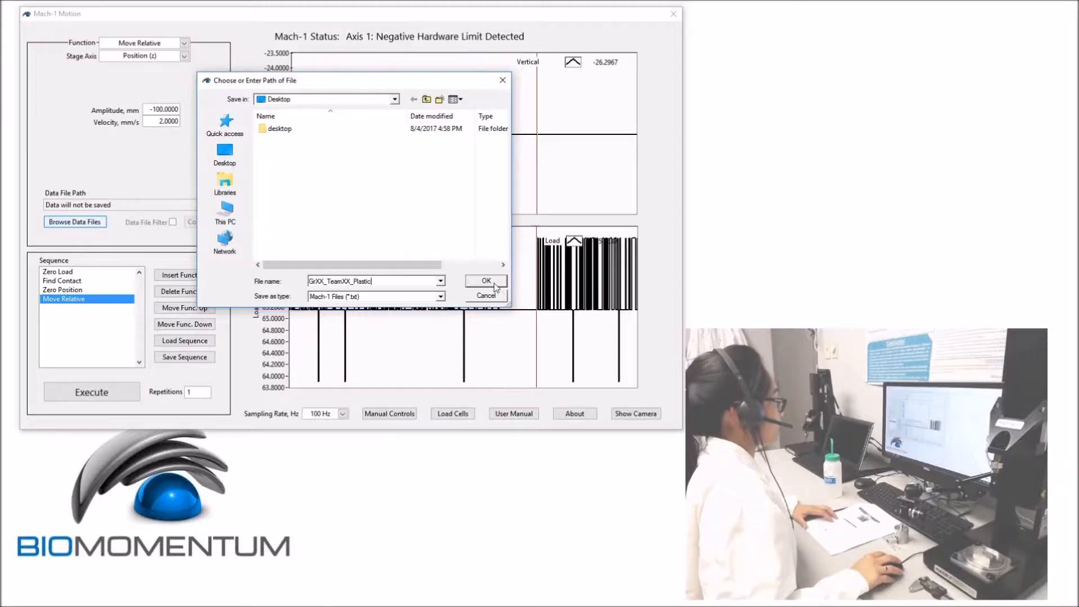
pyautogui.click(486, 282)
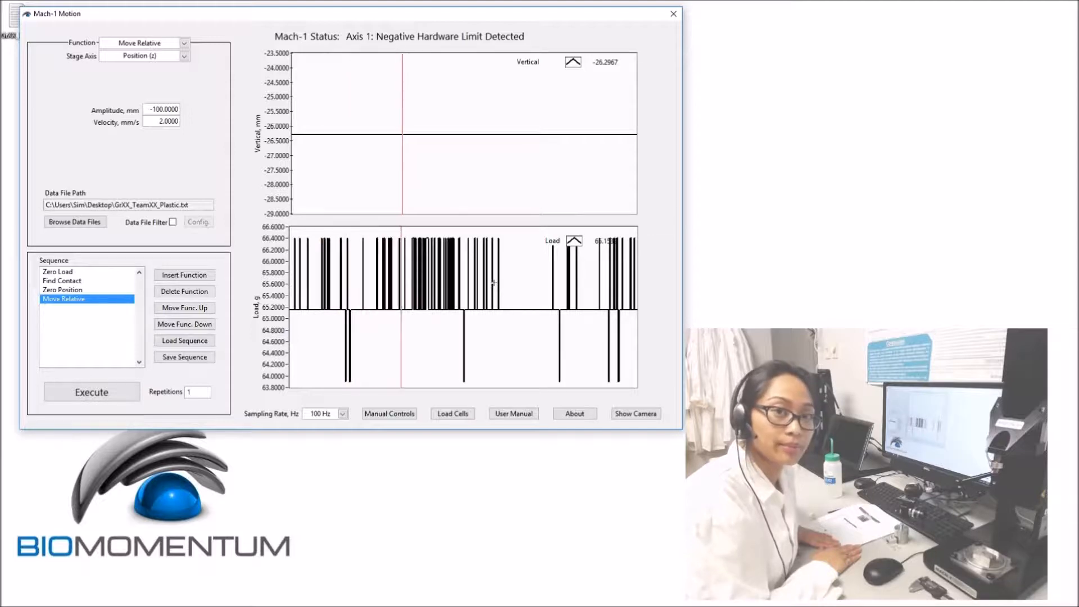
pyautogui.click(57, 271)
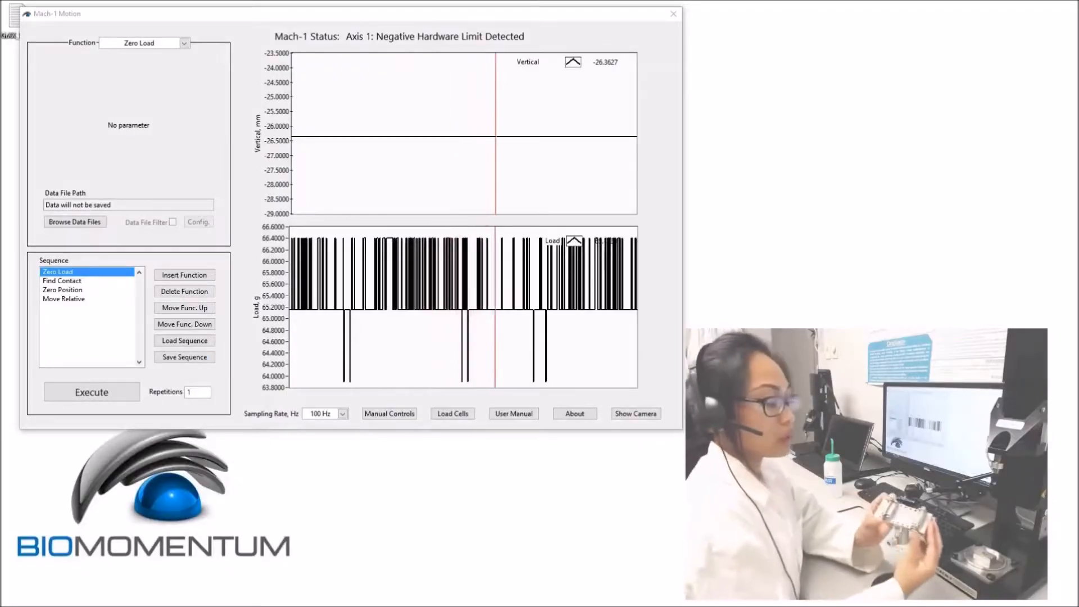
pyautogui.click(634, 413)
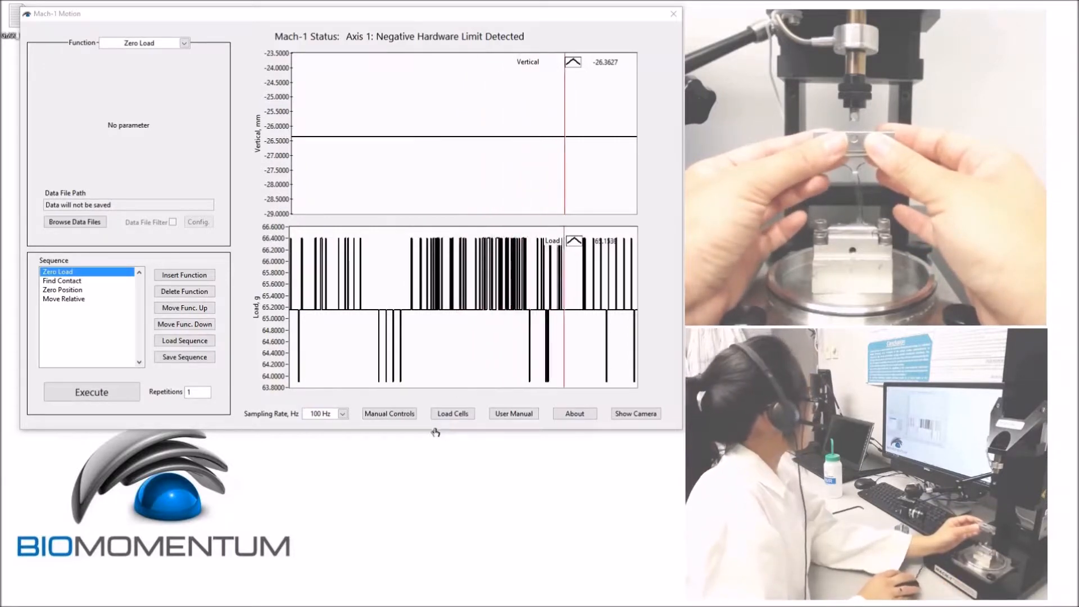
# In Manual Controls, jog the stage down at Low velocity toward the sample grips
pyautogui.click(388, 413)
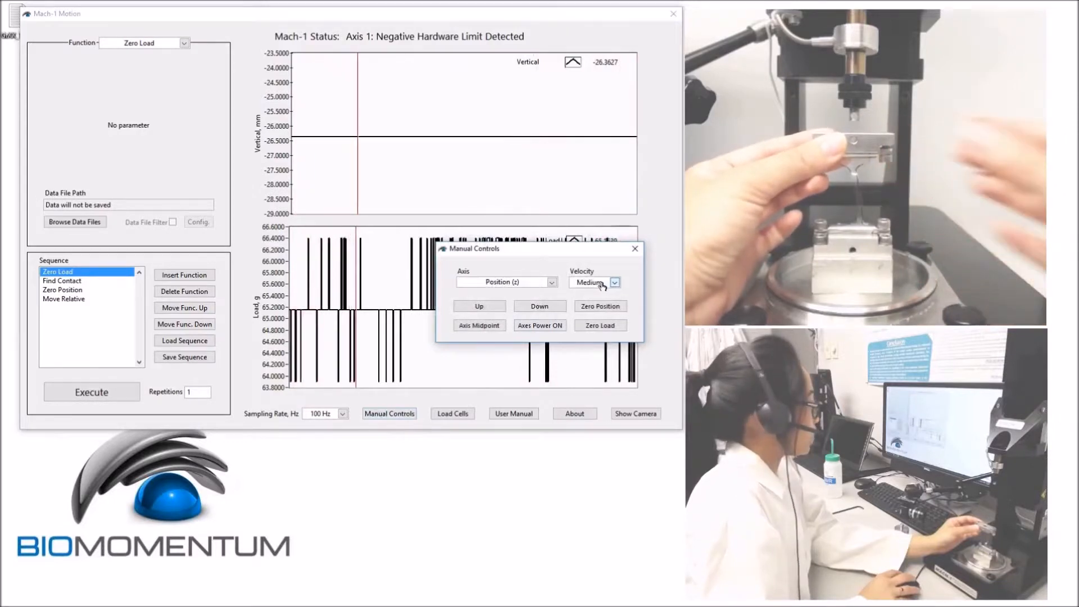
pyautogui.click(614, 282)
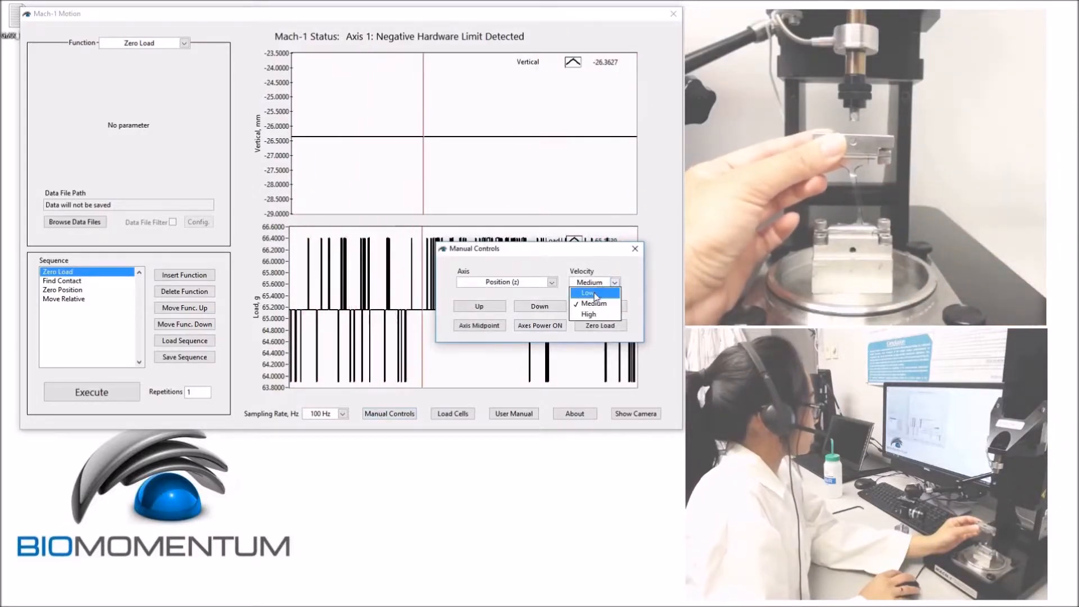
pyautogui.click(592, 303)
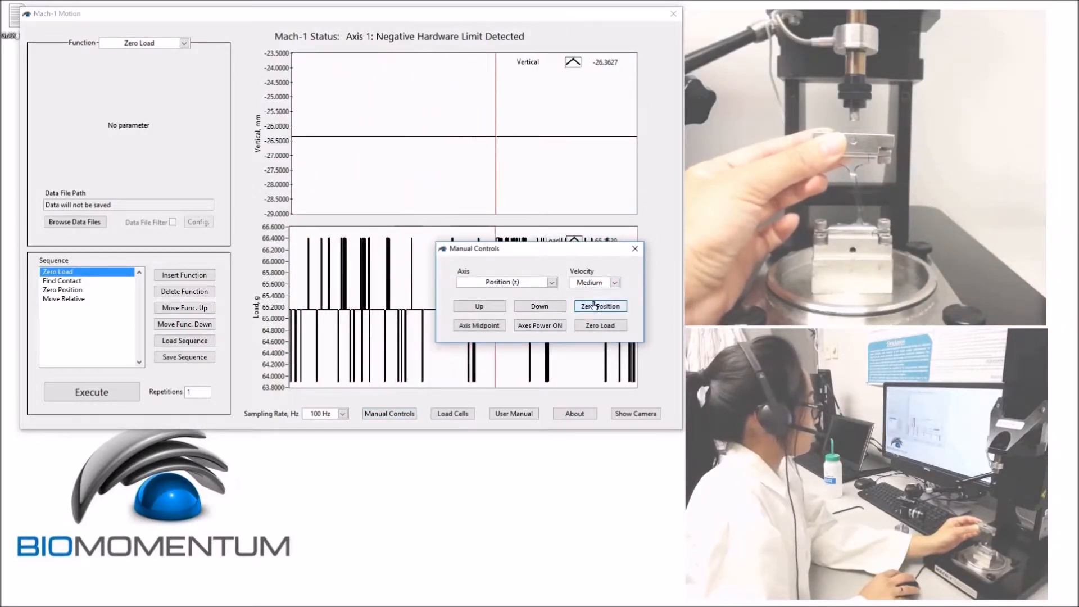
pyautogui.click(540, 306)
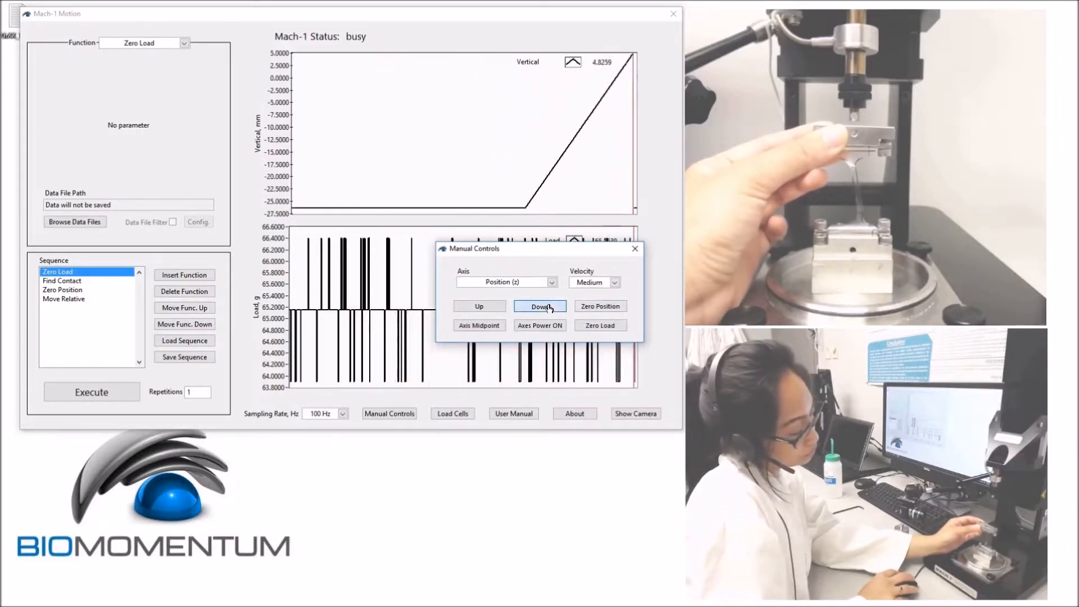
pyautogui.click(539, 306)
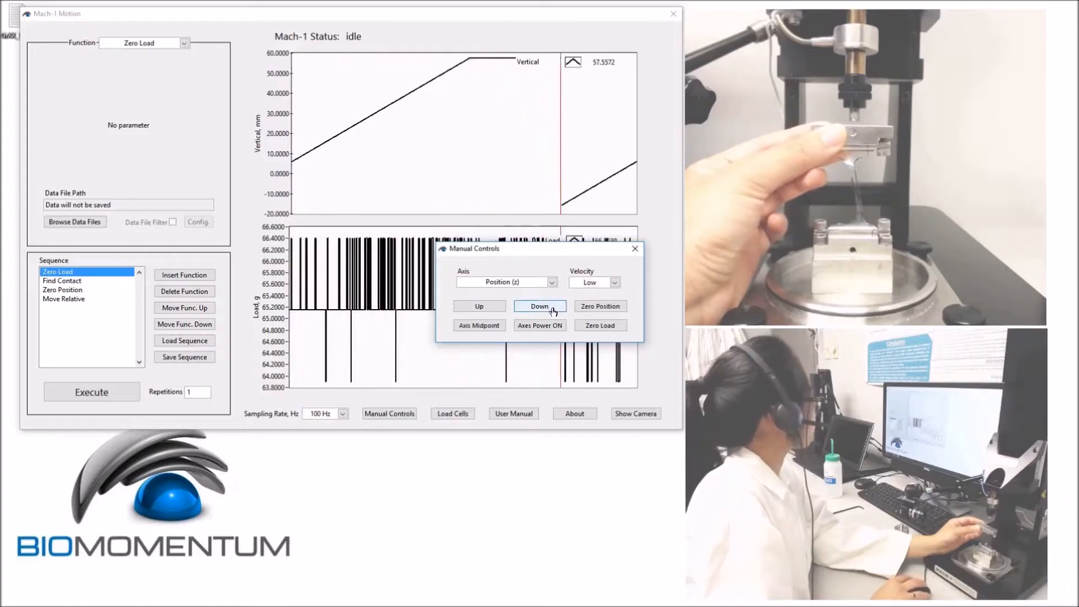
pyautogui.click(540, 305)
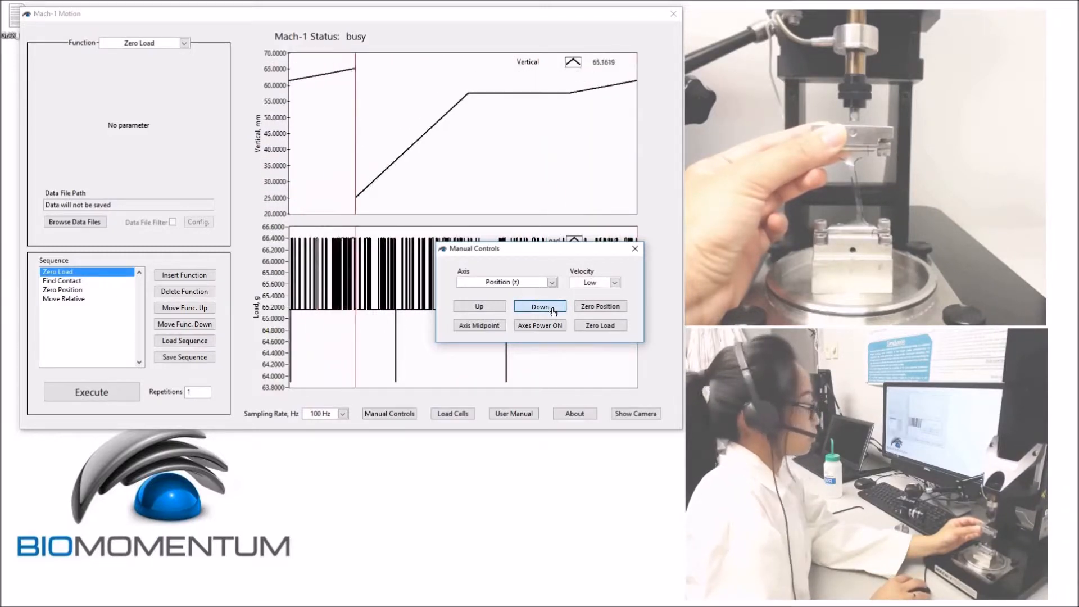
pyautogui.click(540, 306)
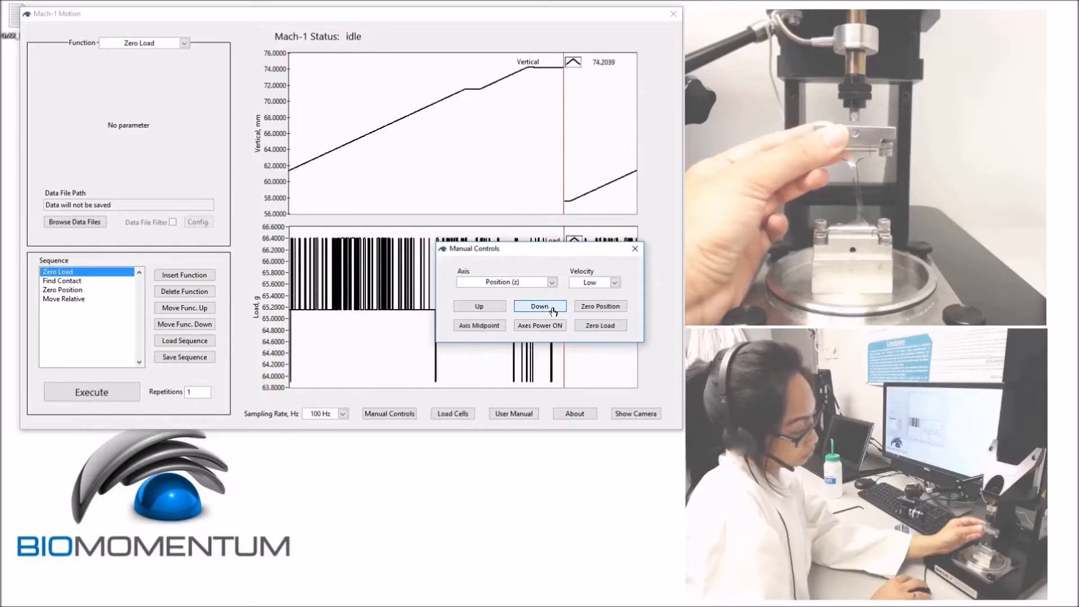
pyautogui.click(540, 305)
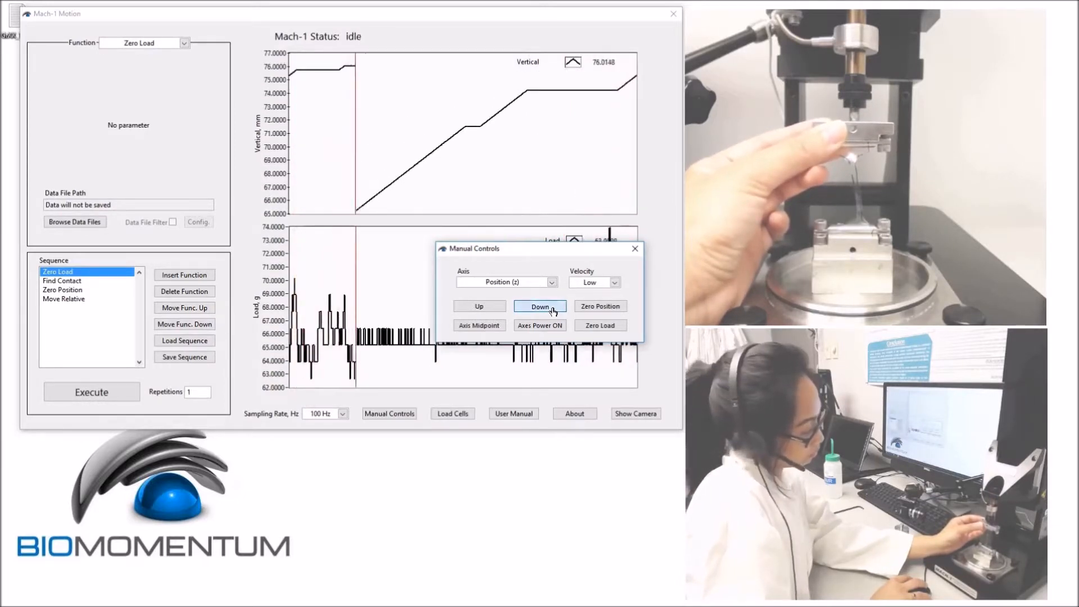
pyautogui.click(599, 325)
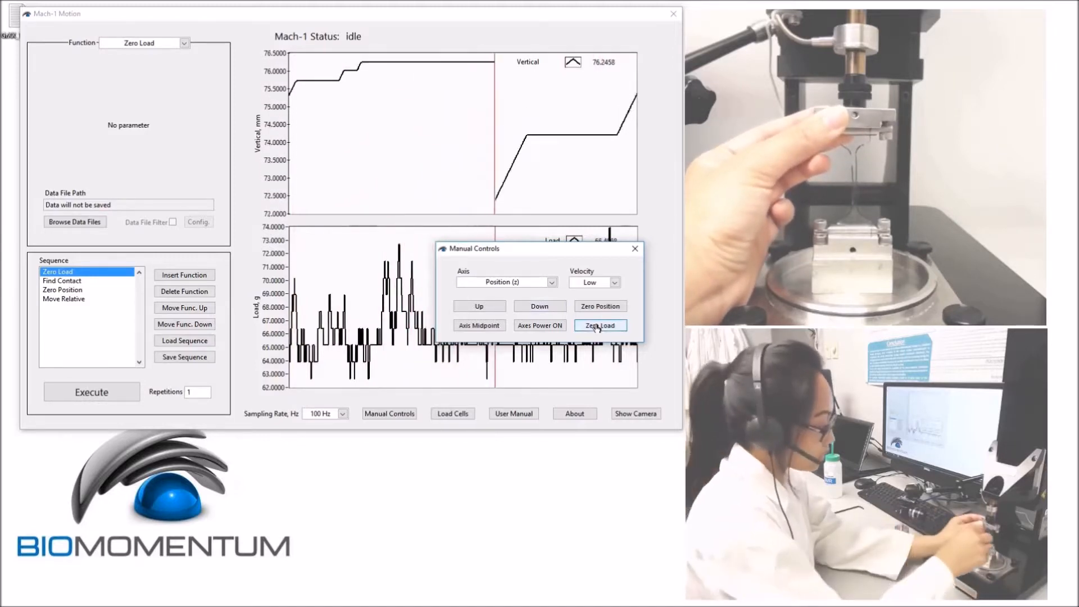
# Tare the load reading repeatedly while clamping the sample until it shows 0 g
pyautogui.click(599, 325)
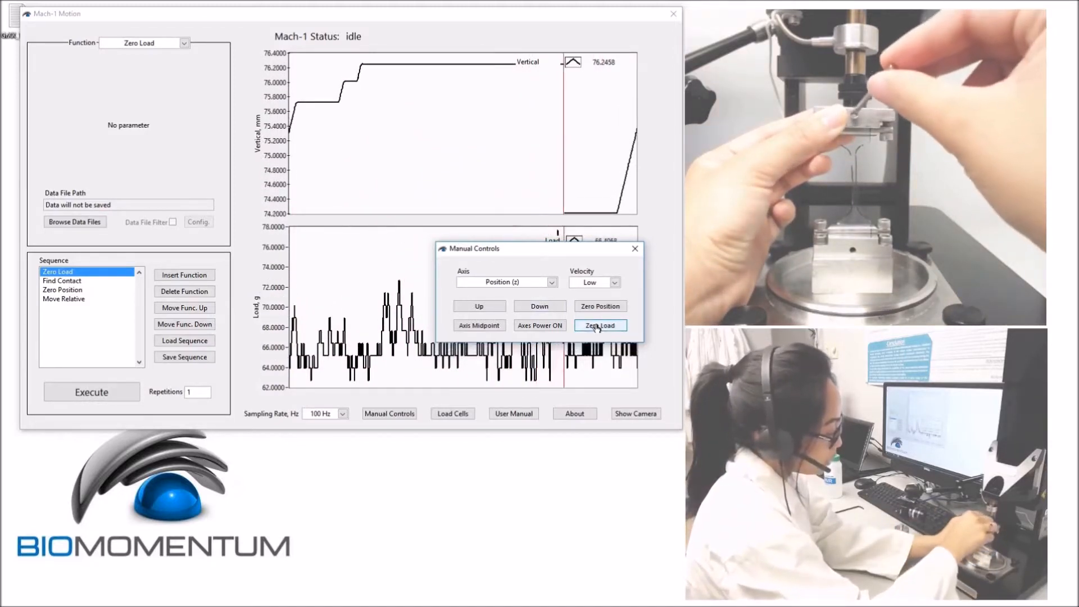
pyautogui.click(599, 325)
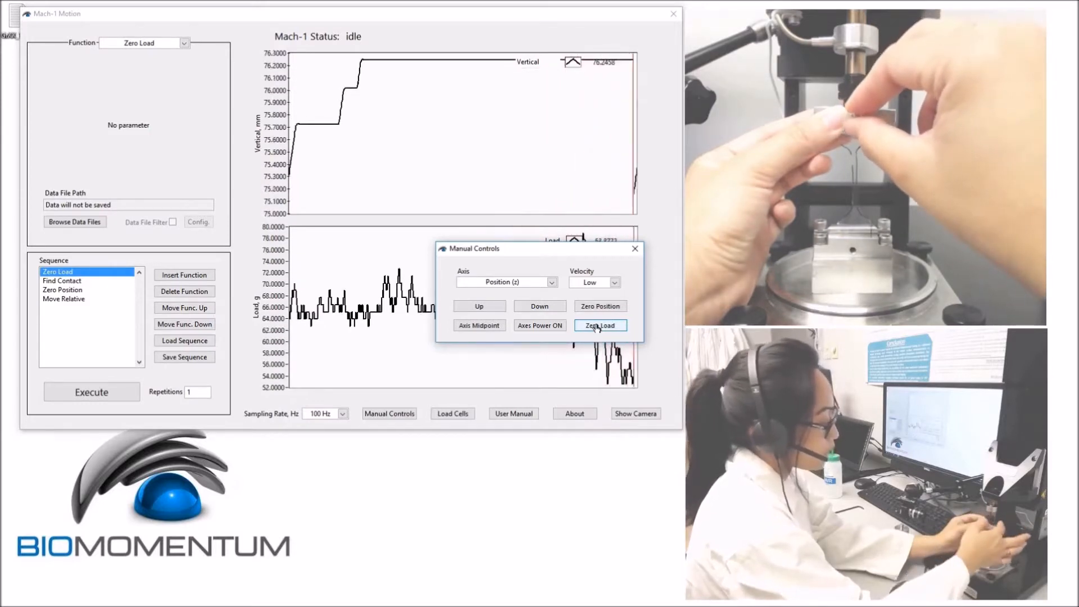
pyautogui.click(599, 325)
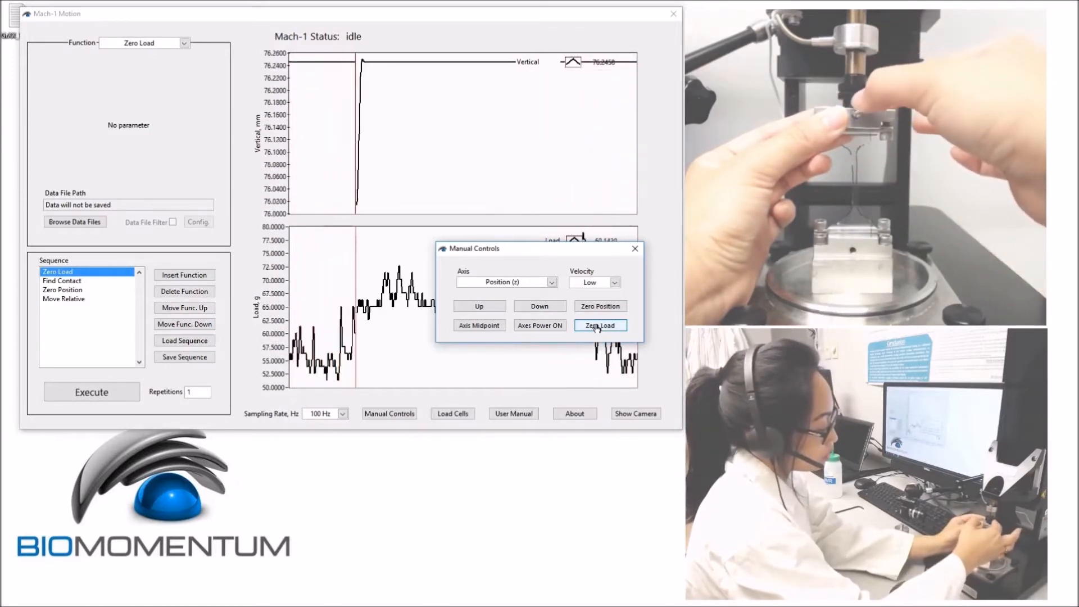
pyautogui.click(599, 325)
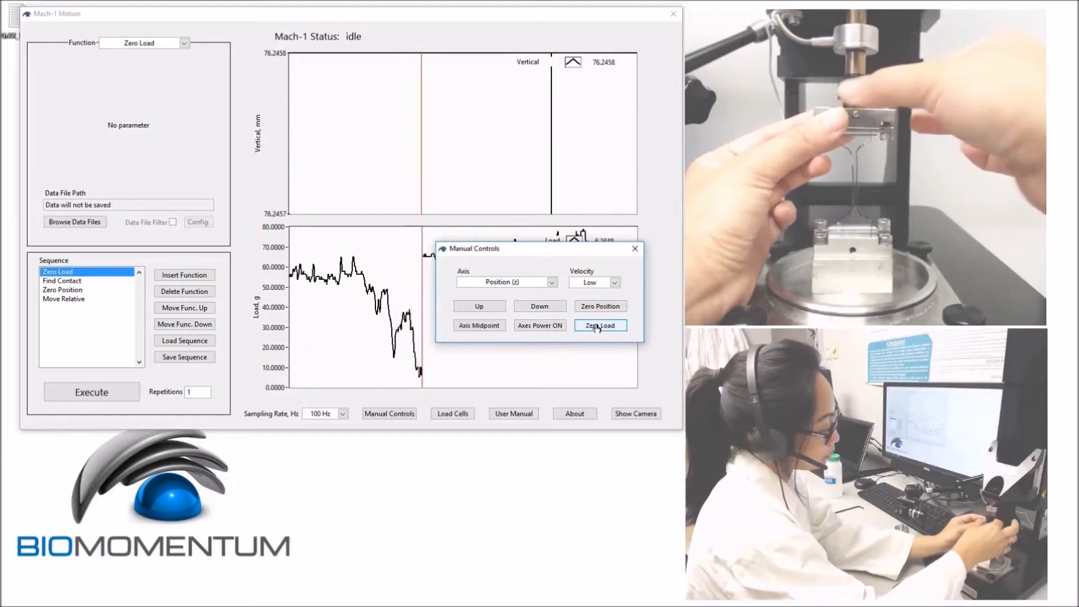
pyautogui.click(599, 325)
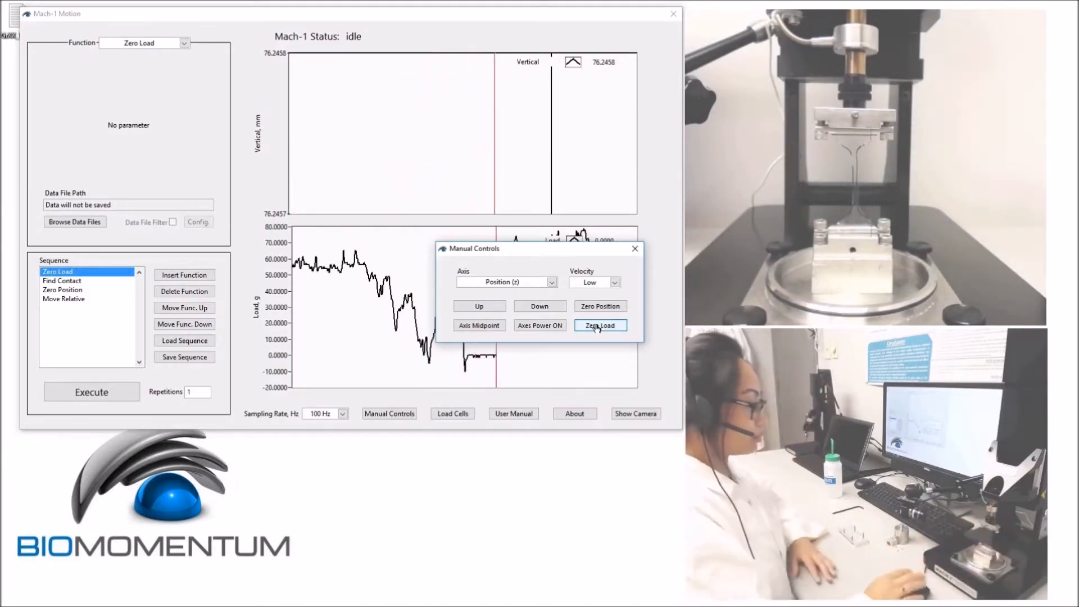
pyautogui.click(599, 325)
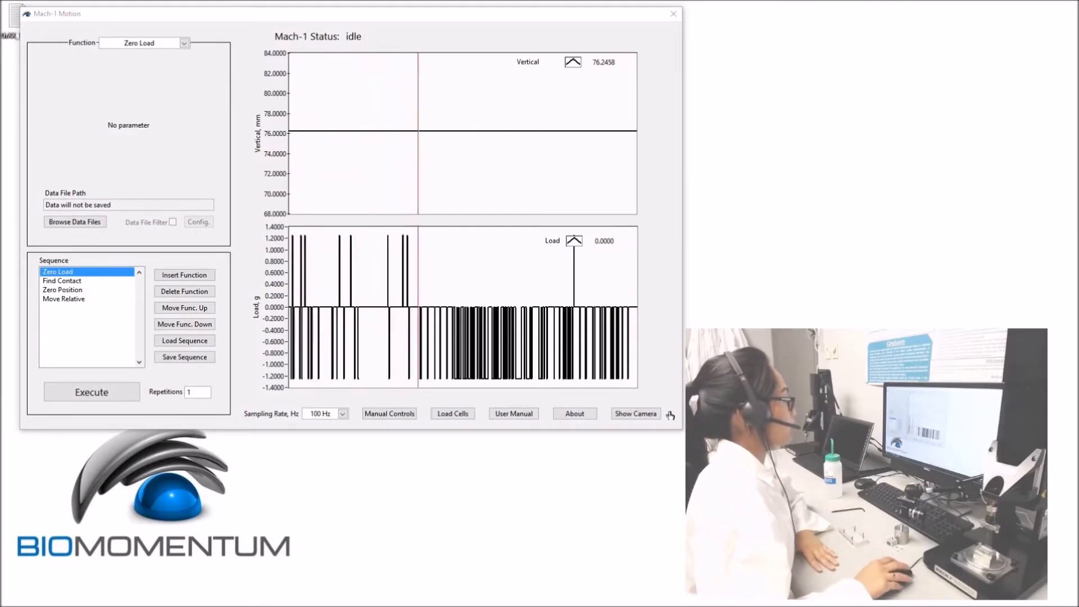
# Show the live camera view of the clamped sample and check the data file path
pyautogui.click(634, 414)
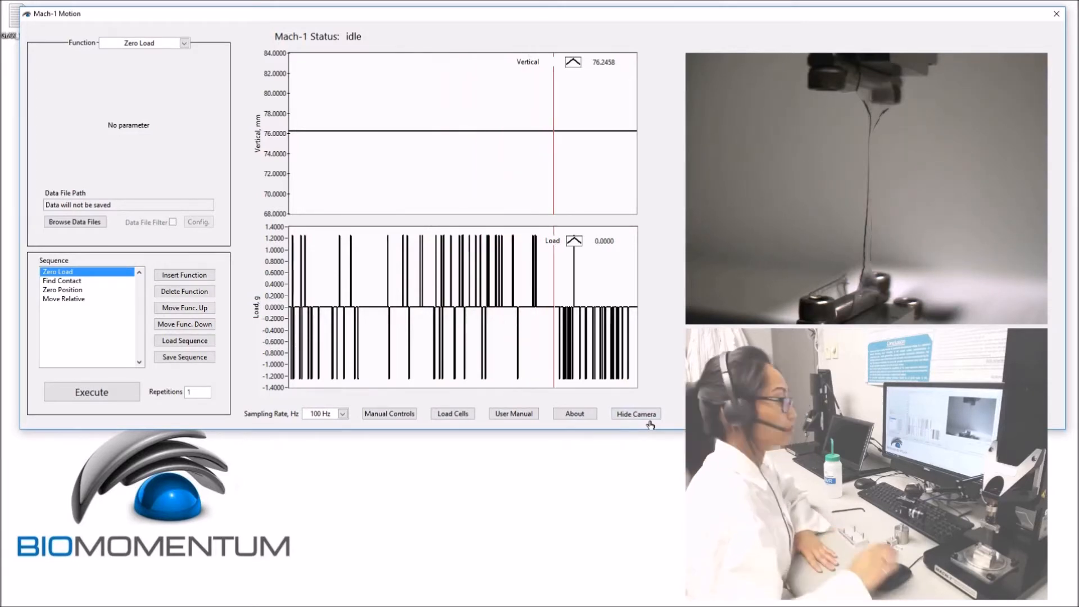
pyautogui.click(64, 299)
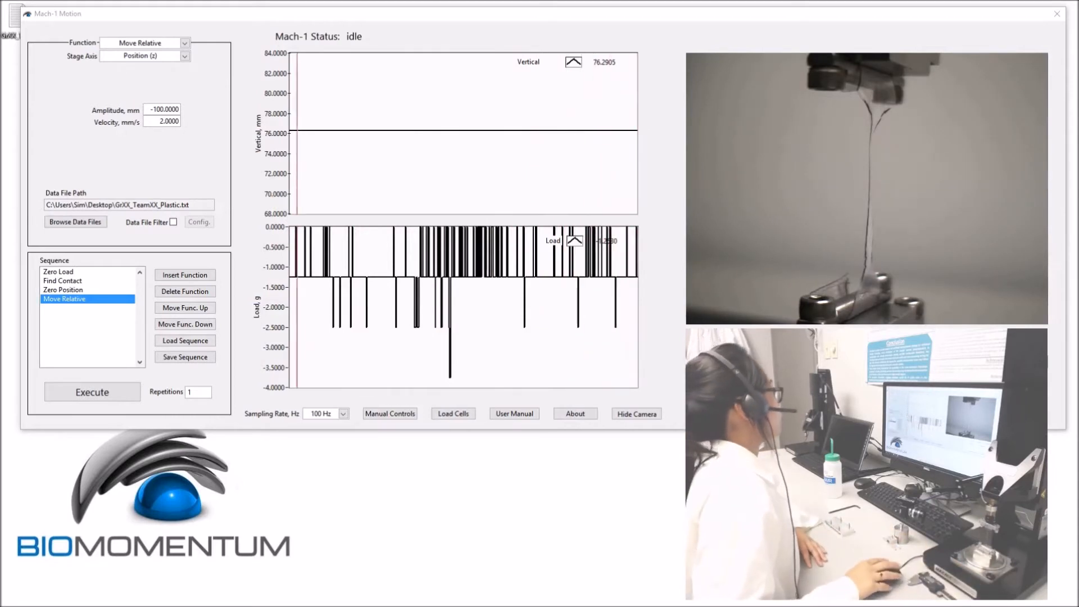
# Execute the tensile test sequence, which begins the Find Contact step
pyautogui.click(91, 392)
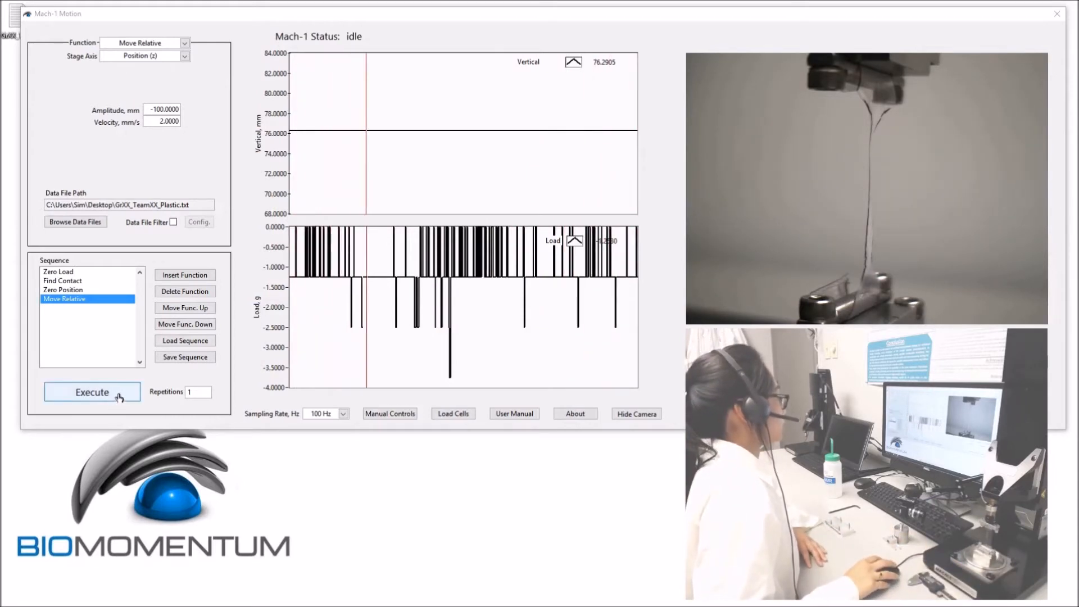
pyautogui.click(91, 392)
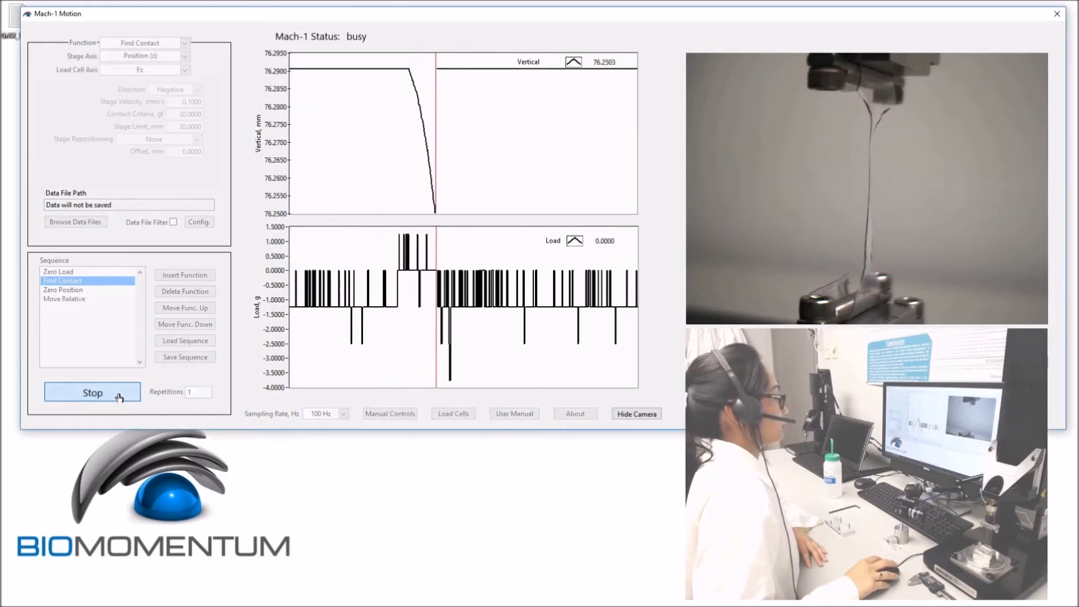